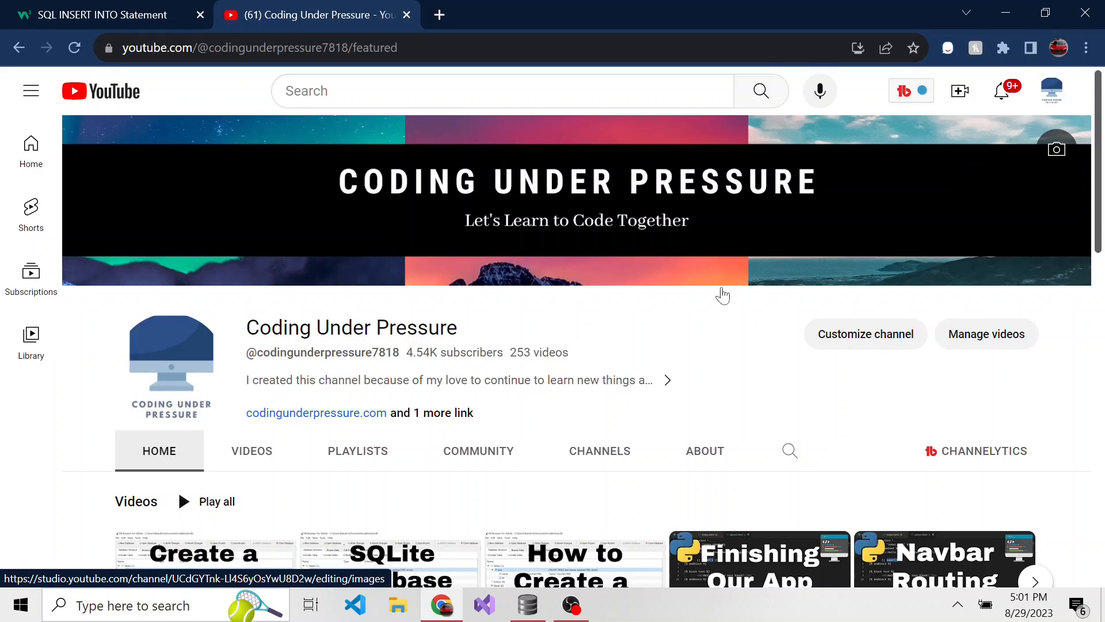
Step: Expand the People table in test.db to show its ID, FirstName, LastName, Email and Age columns
click(527, 605)
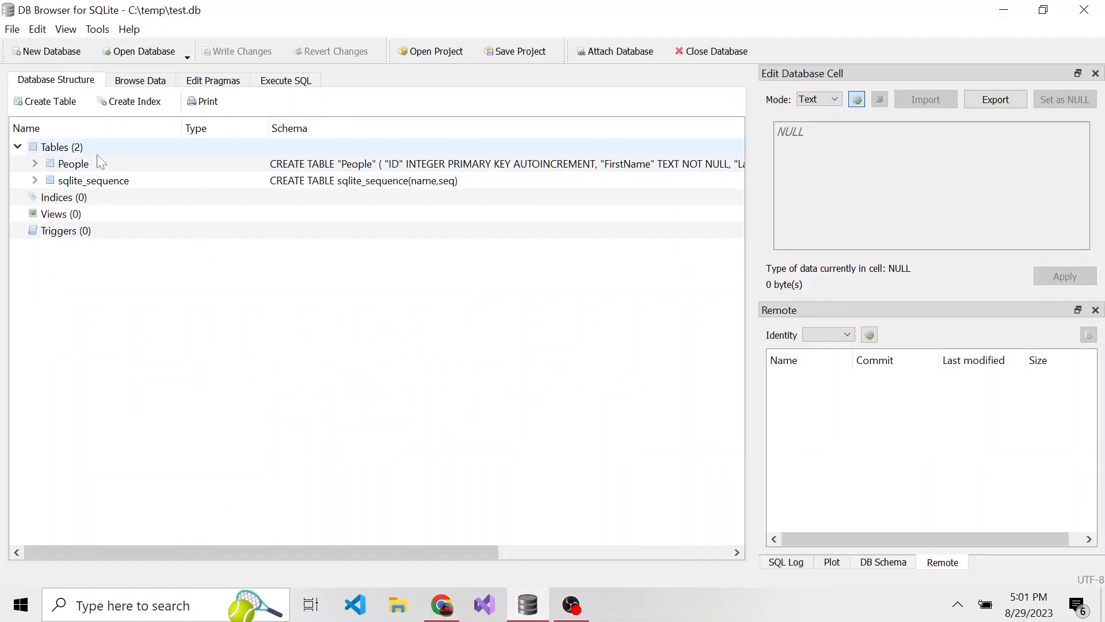
click(35, 163)
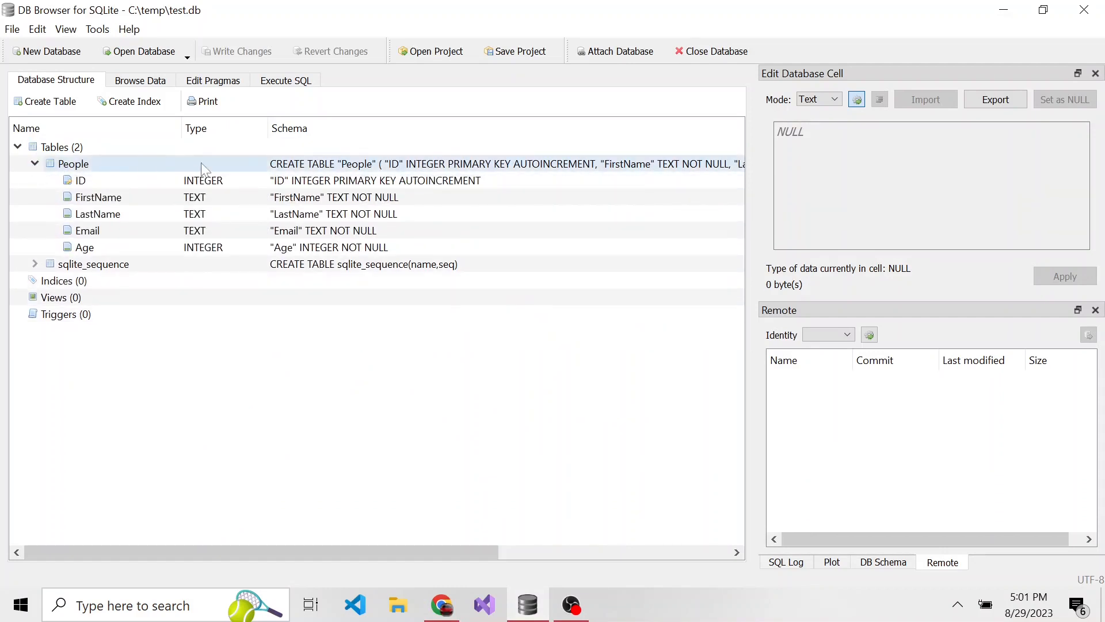
click(98, 213)
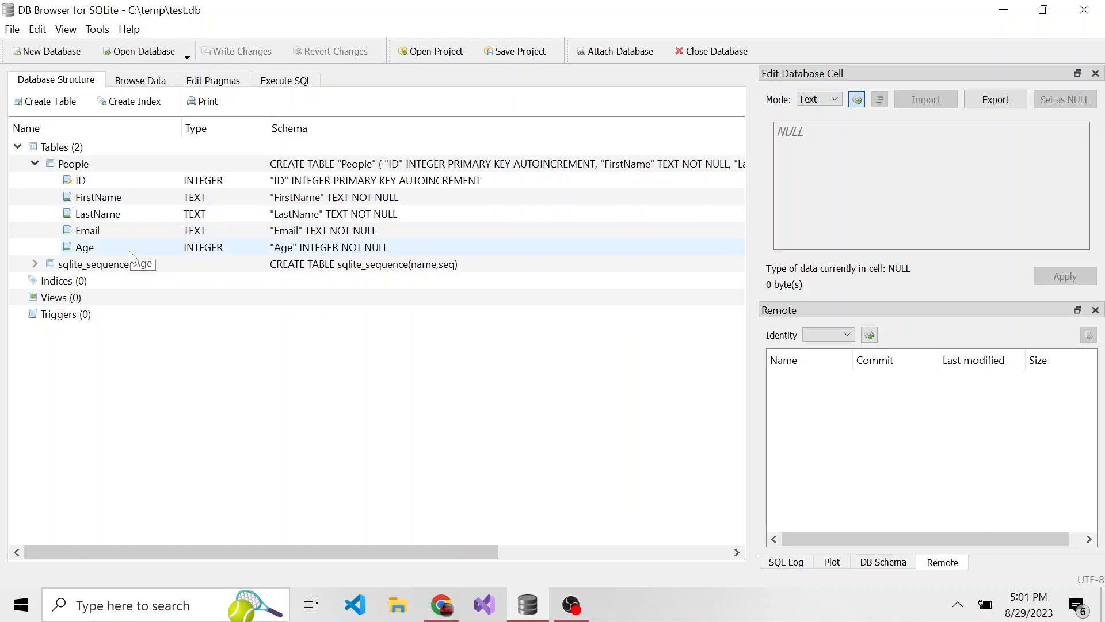
mouse_move(267, 251)
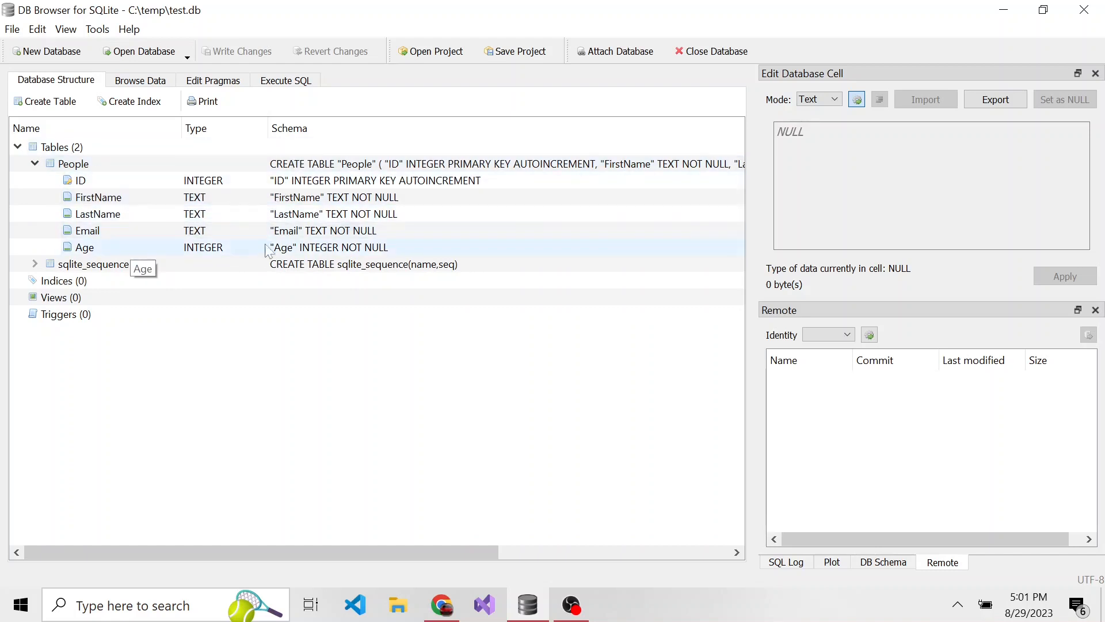
click(79, 181)
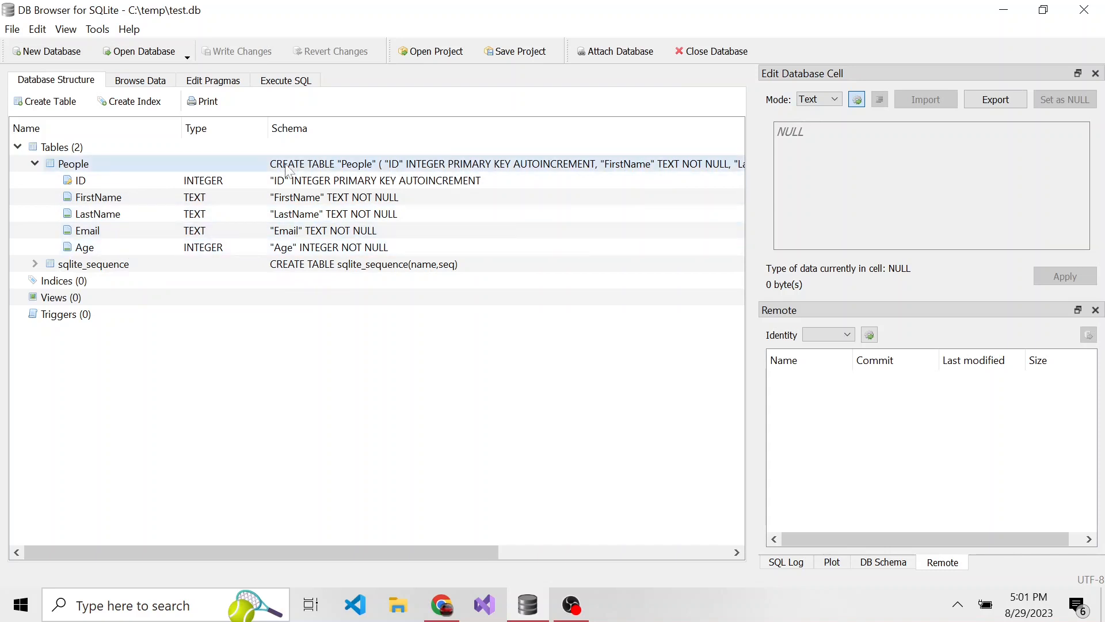
click(81, 180)
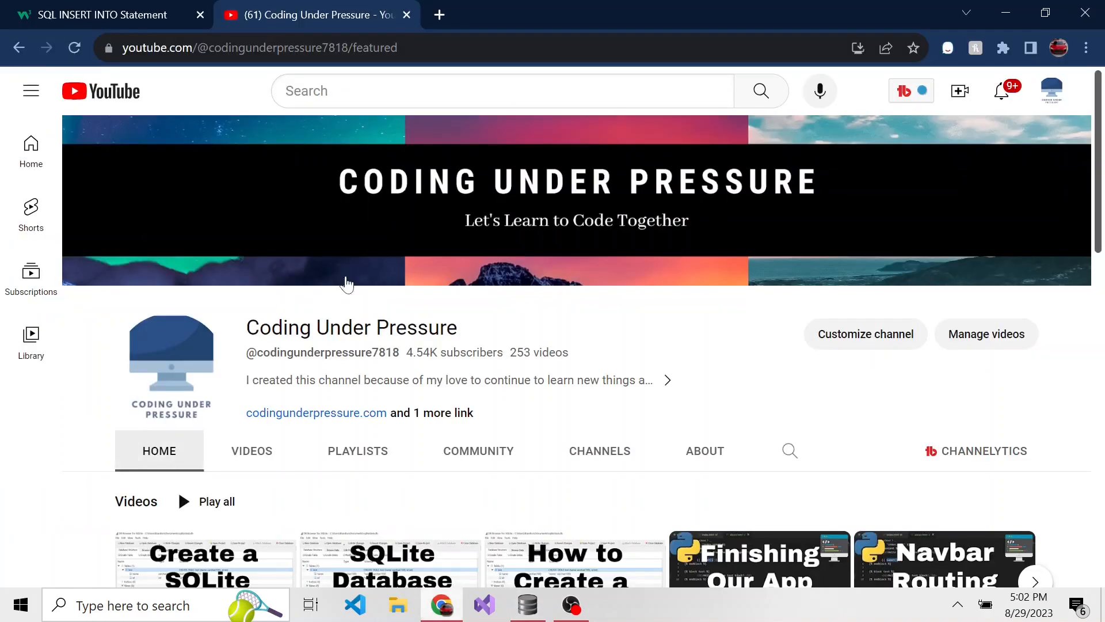
Step: Study table_name and value1 in the W3Schools INSERT INTO syntax, then return to DB Browser
click(103, 14)
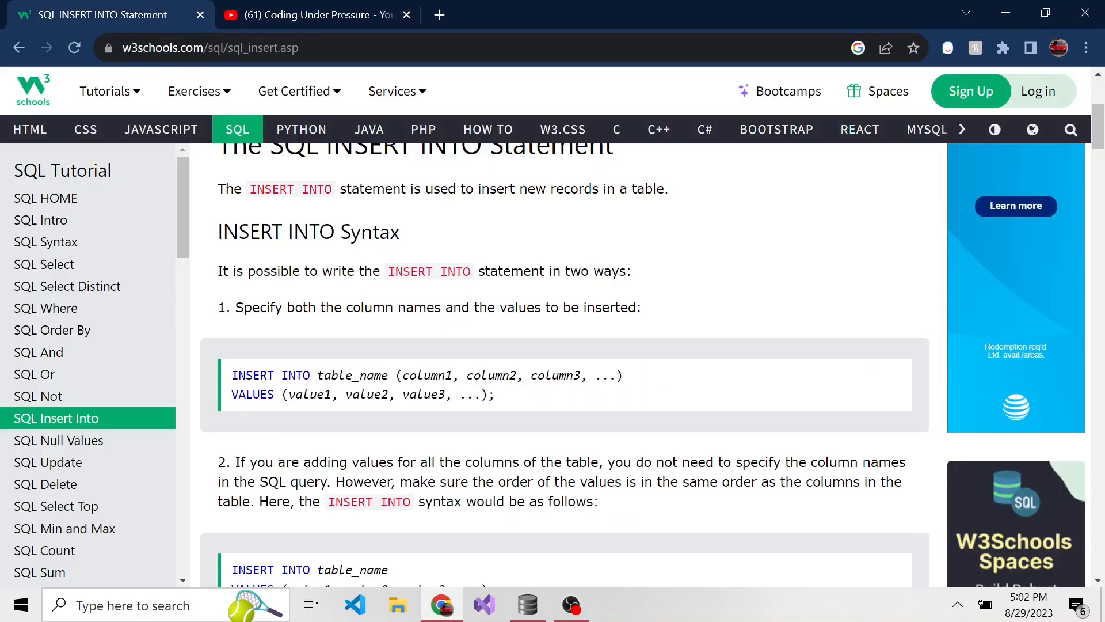
double_click(355, 375)
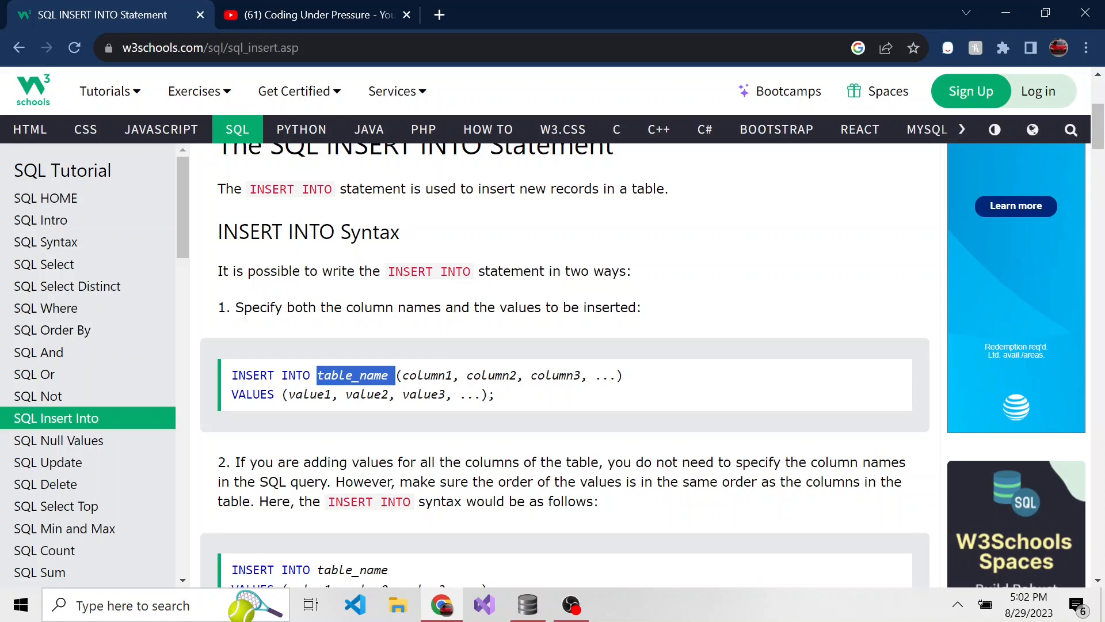
click(355, 374)
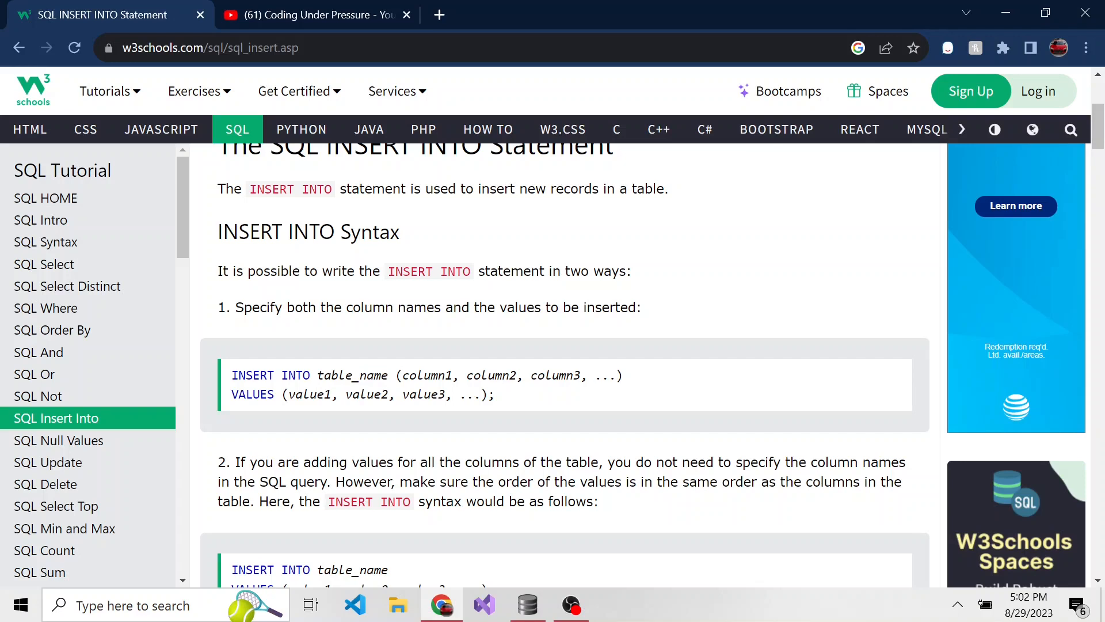
double_click(427, 375)
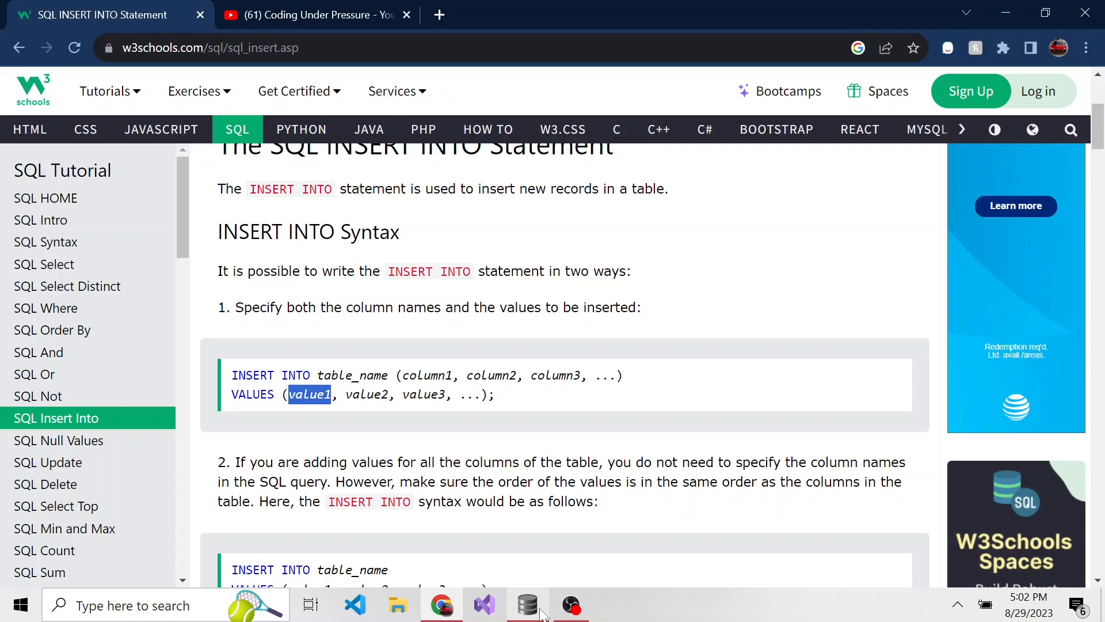
click(527, 605)
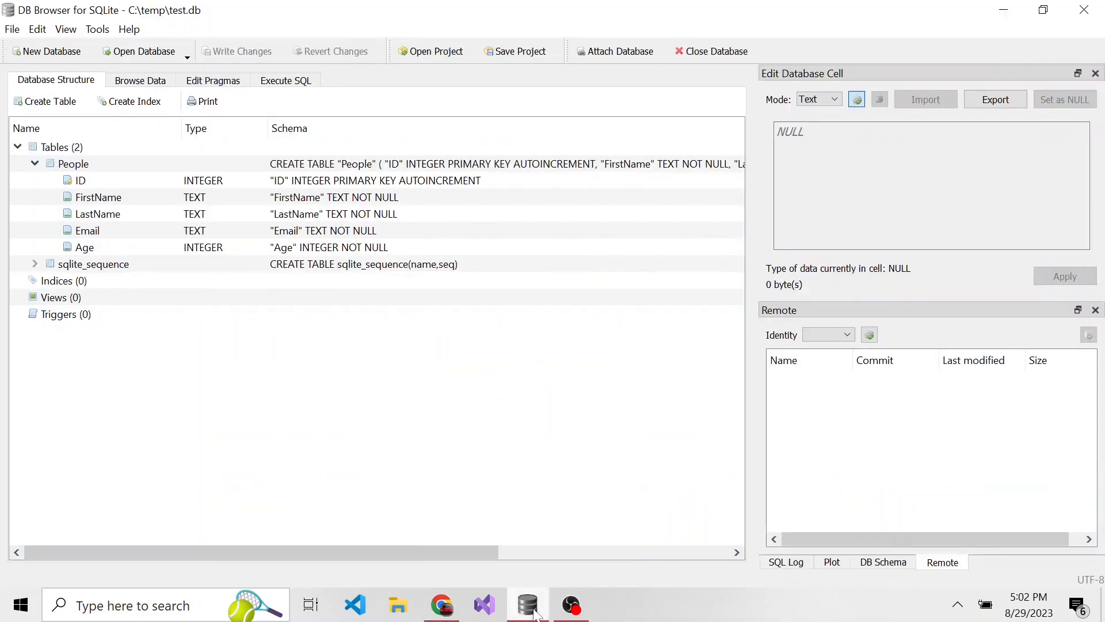
Step: Begin 'INSERT INTO People (' in Execute SQL, rechecking the People column list
click(285, 79)
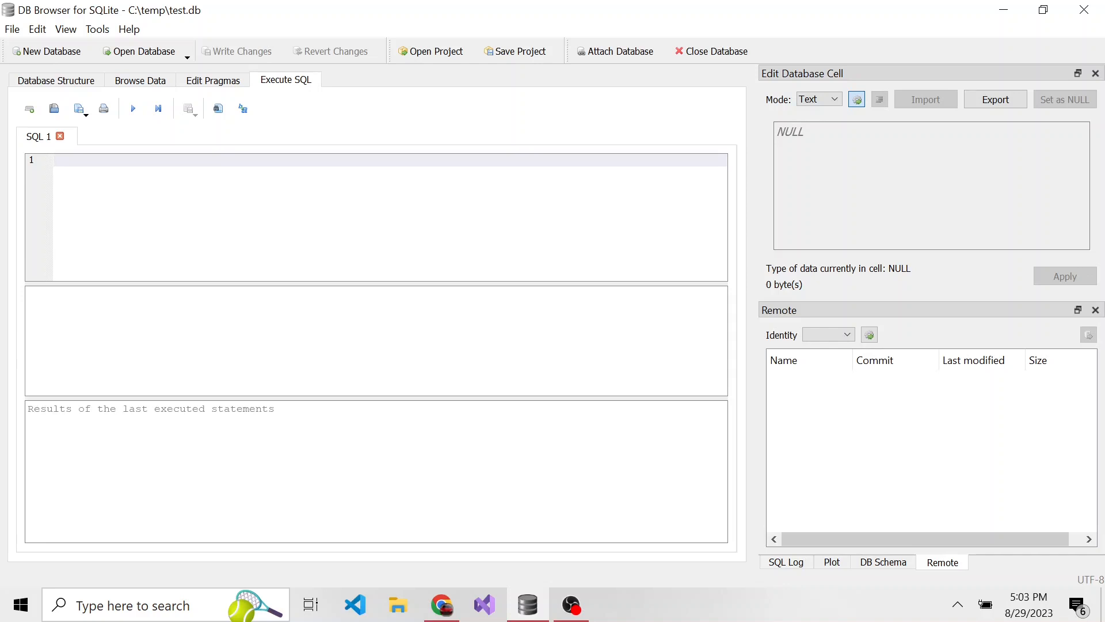
text(inse)
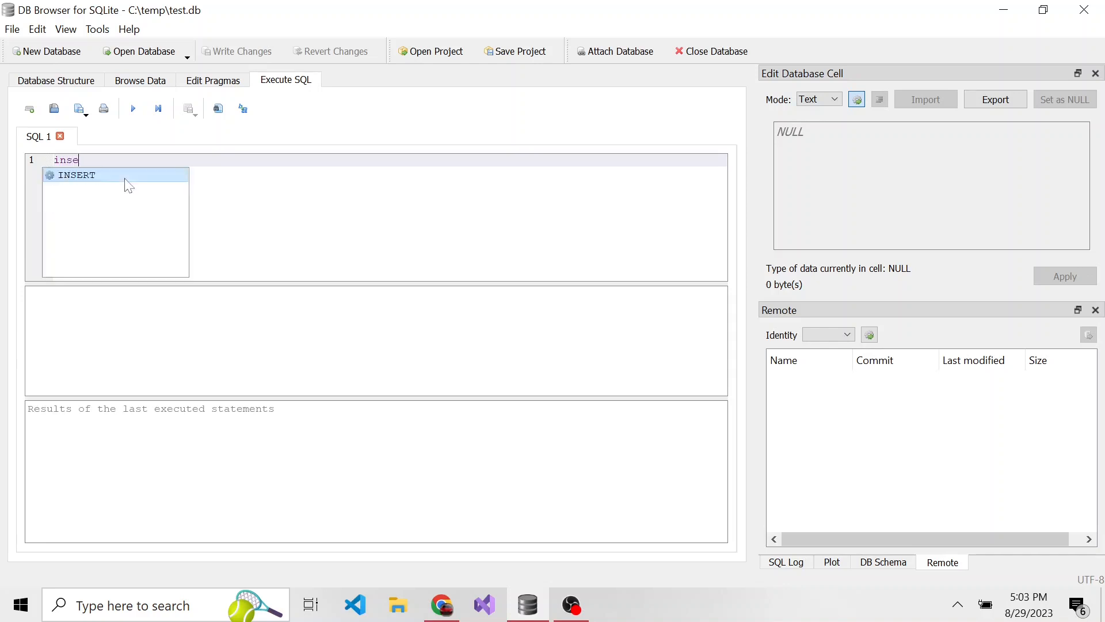
click(78, 175)
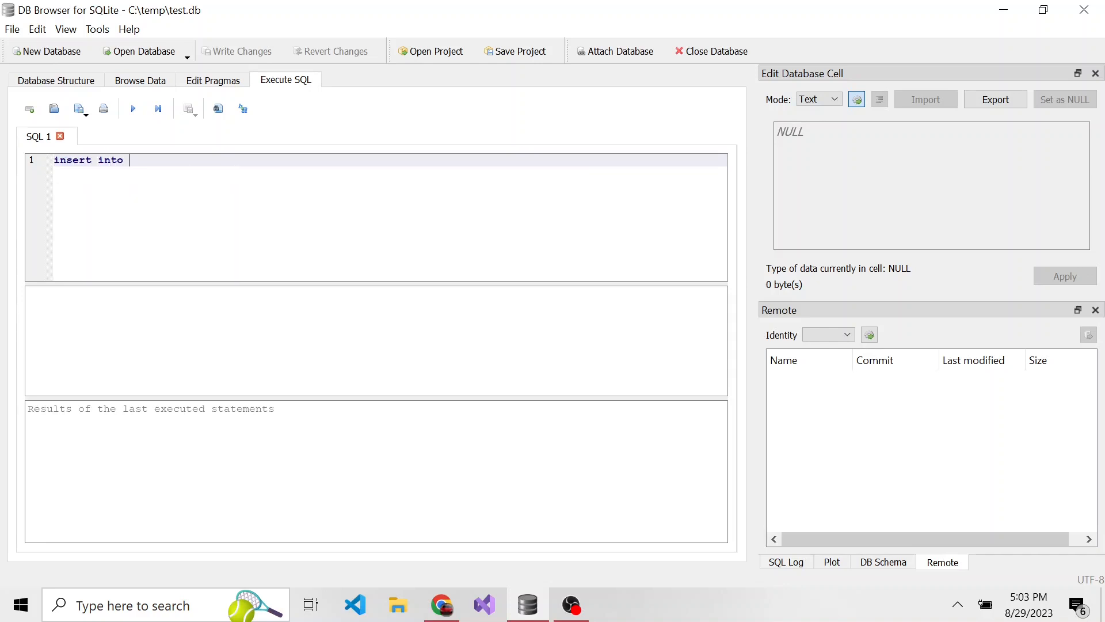
text(People)
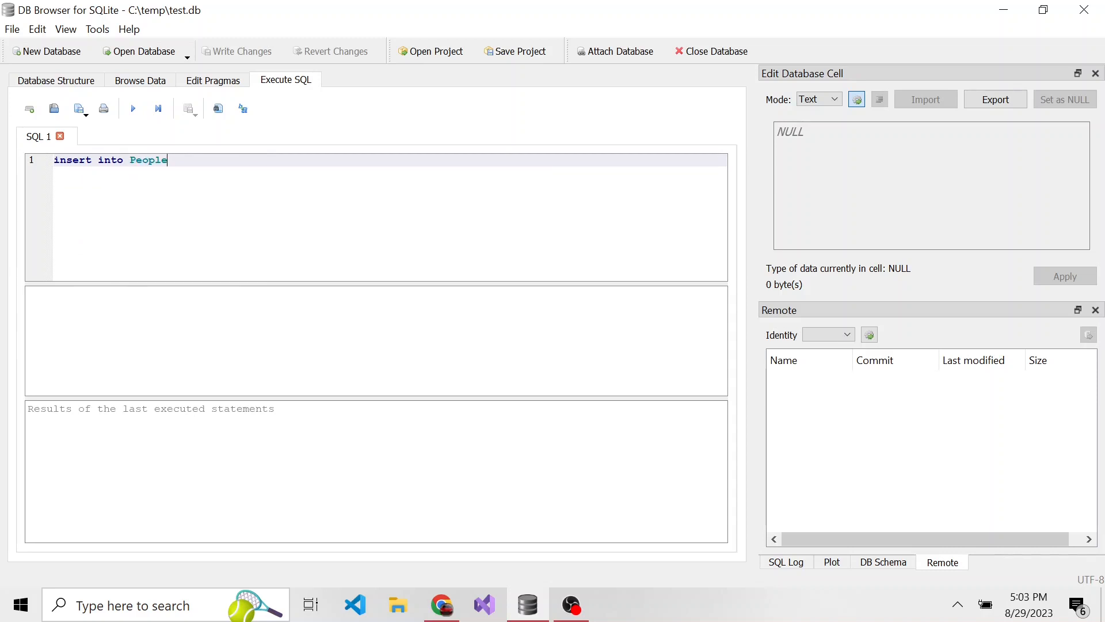
text(()
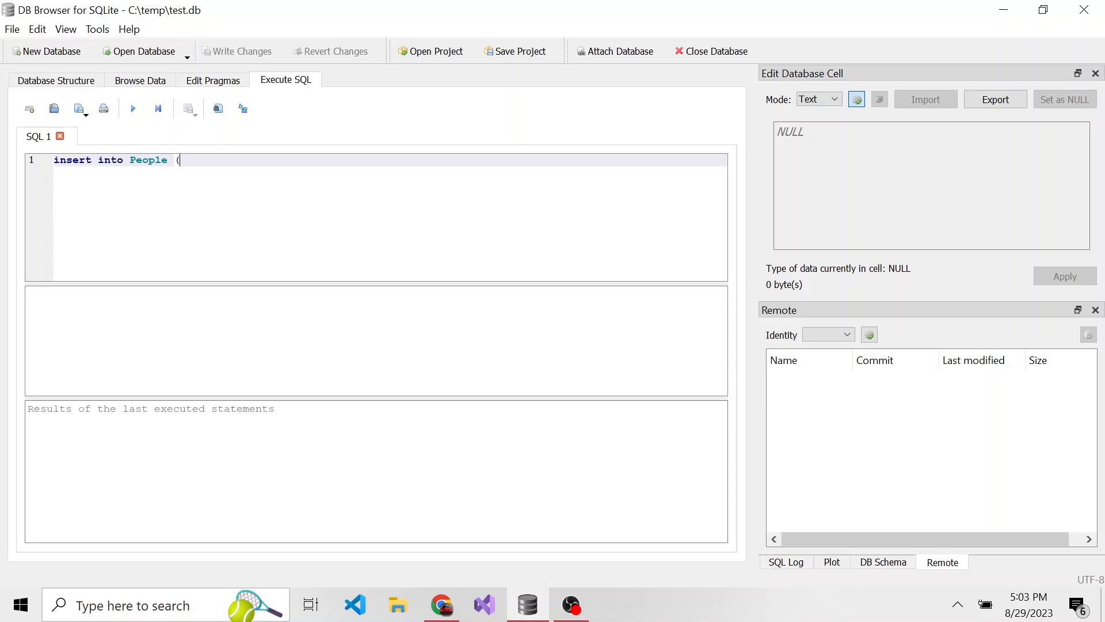
click(56, 80)
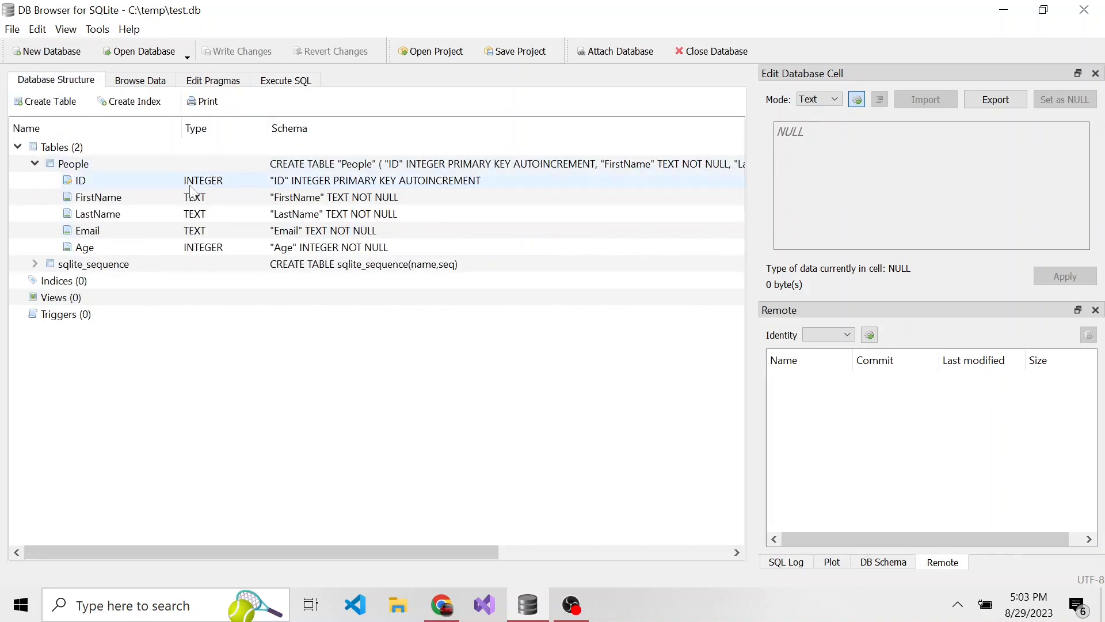
click(92, 263)
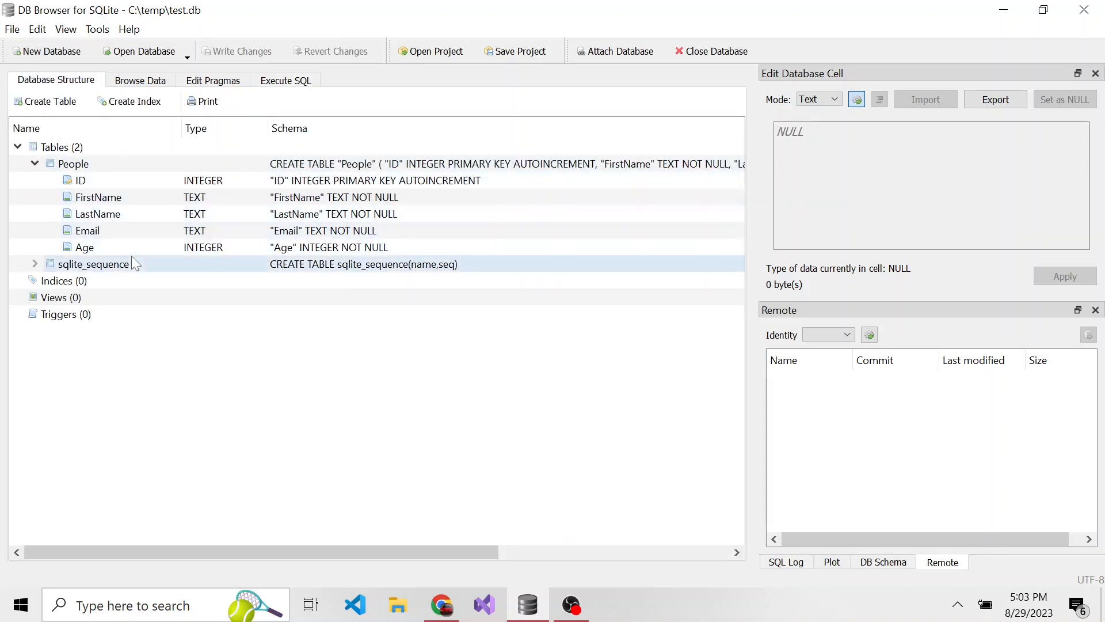
click(82, 180)
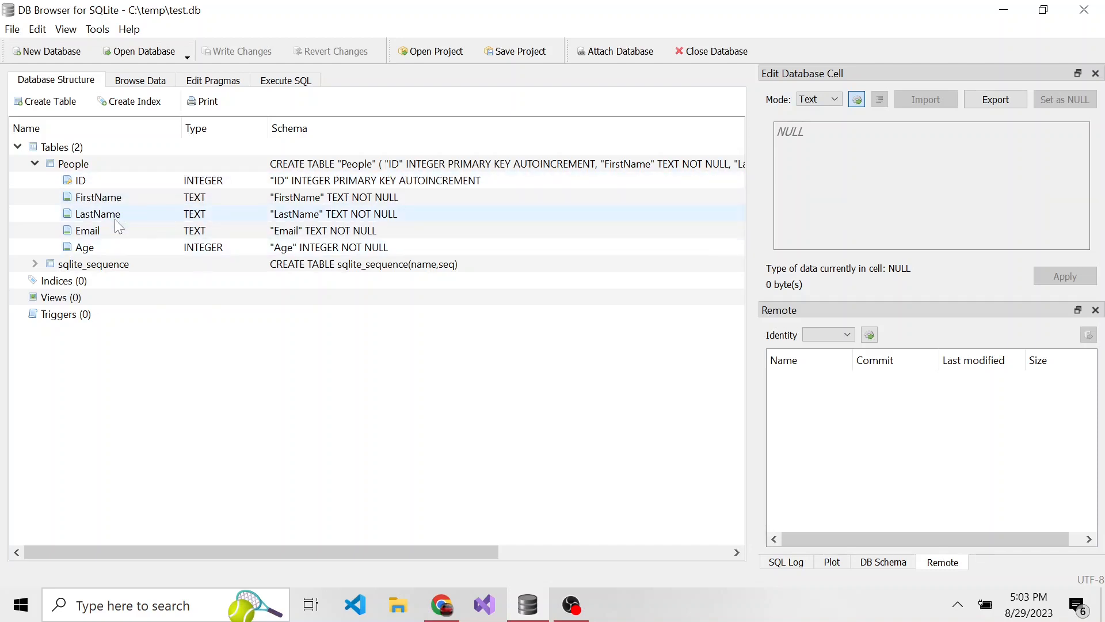
click(286, 80)
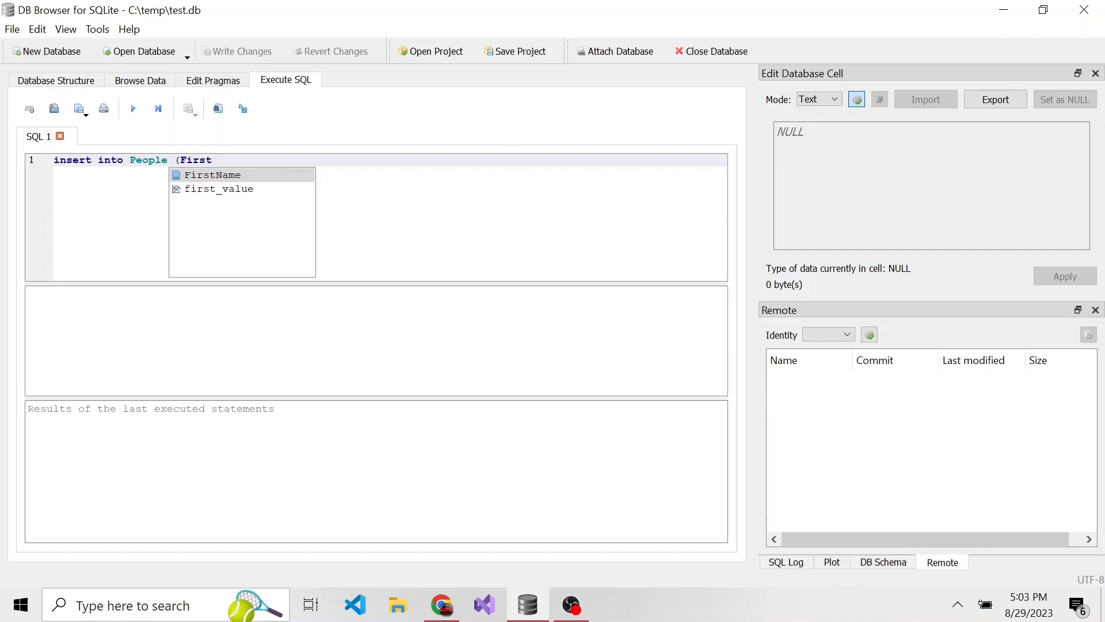
Step: Add the column list (FirstName, LastName, Email, Age) followed by VALUES (
key(Tab)
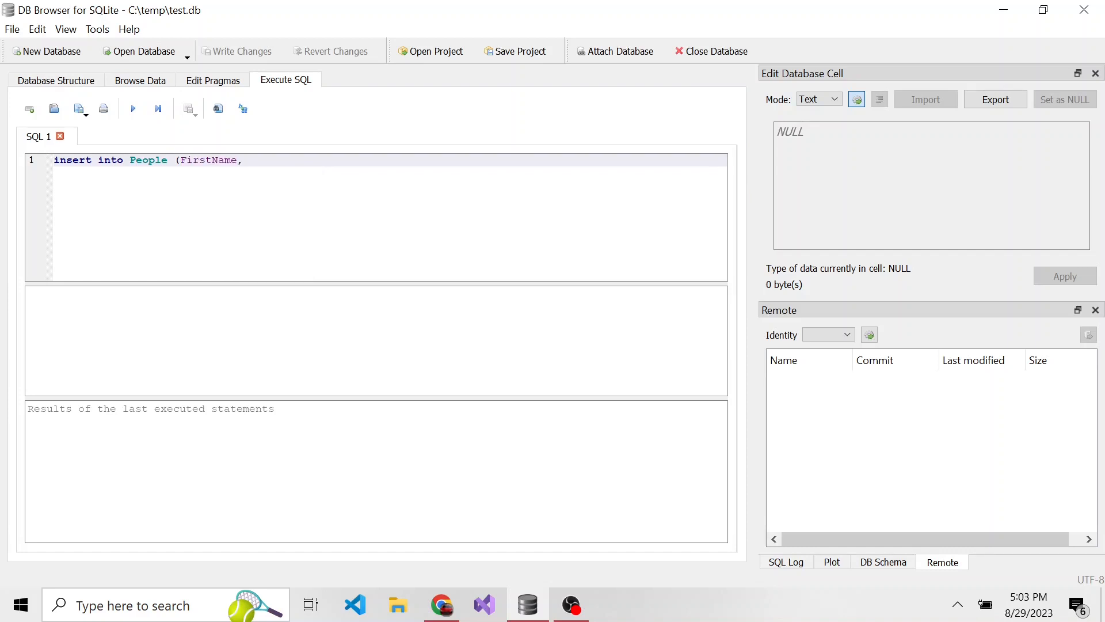
text(Last)
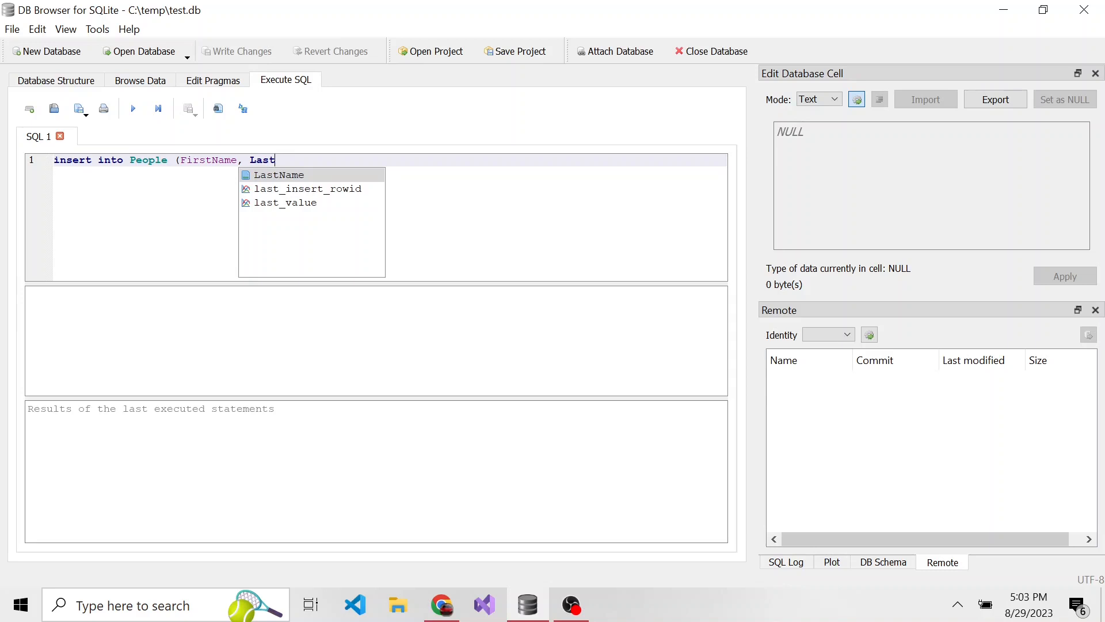
mouse_move(279, 175)
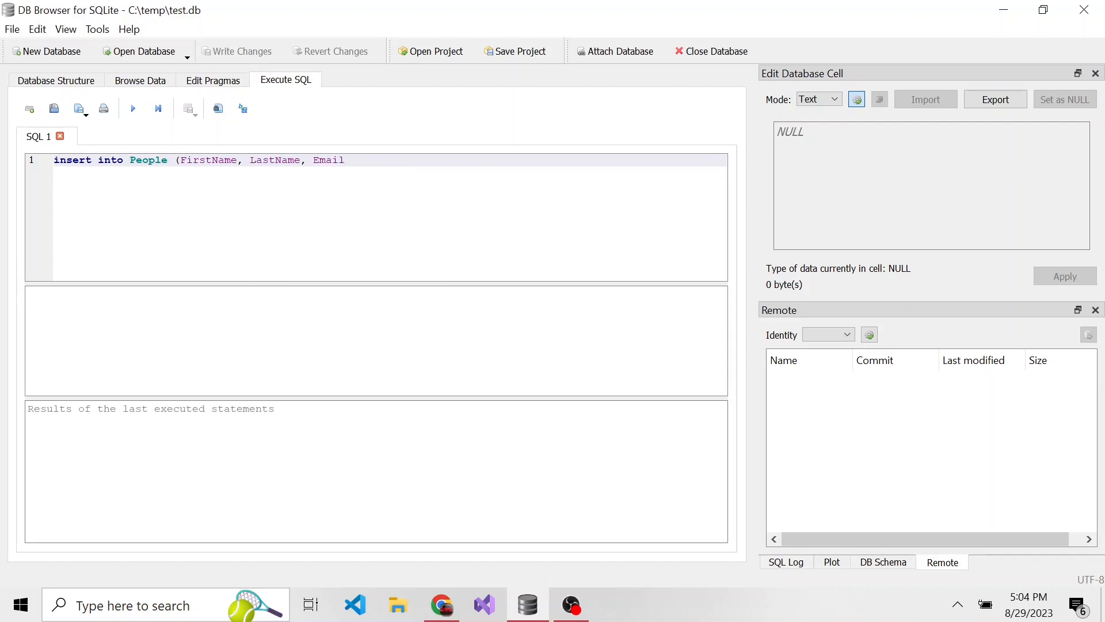
text(, Age))
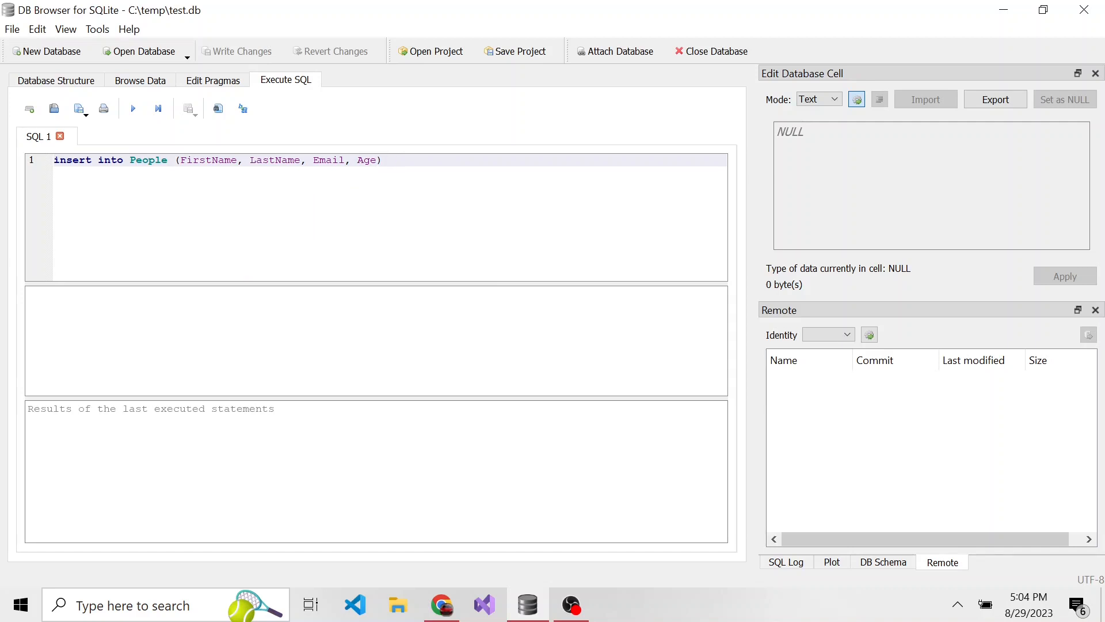
text(VALUES)
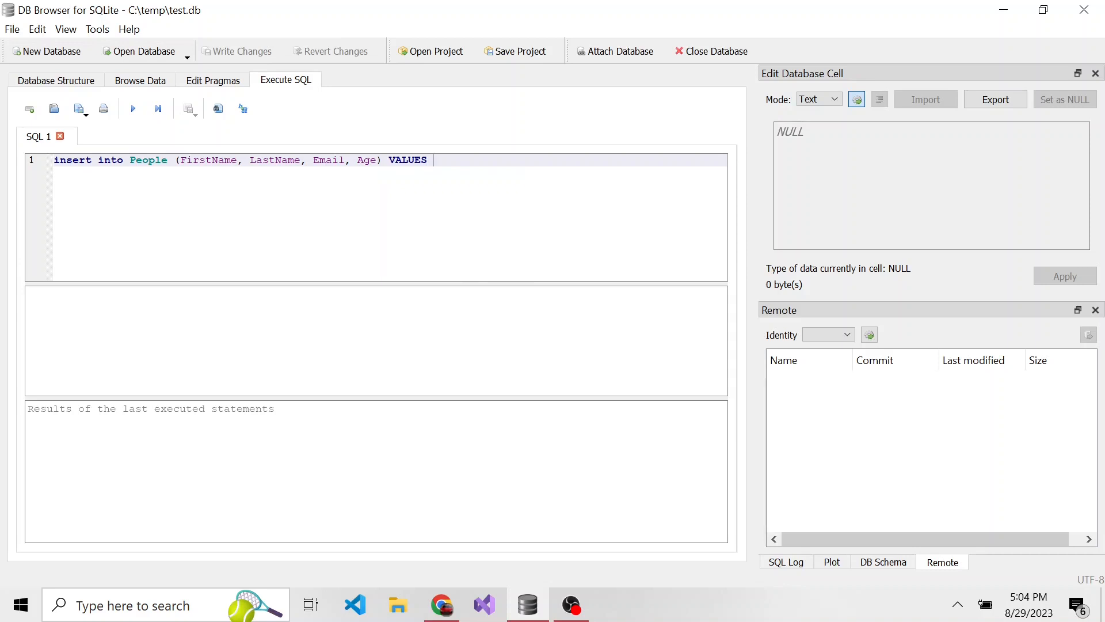
text(())
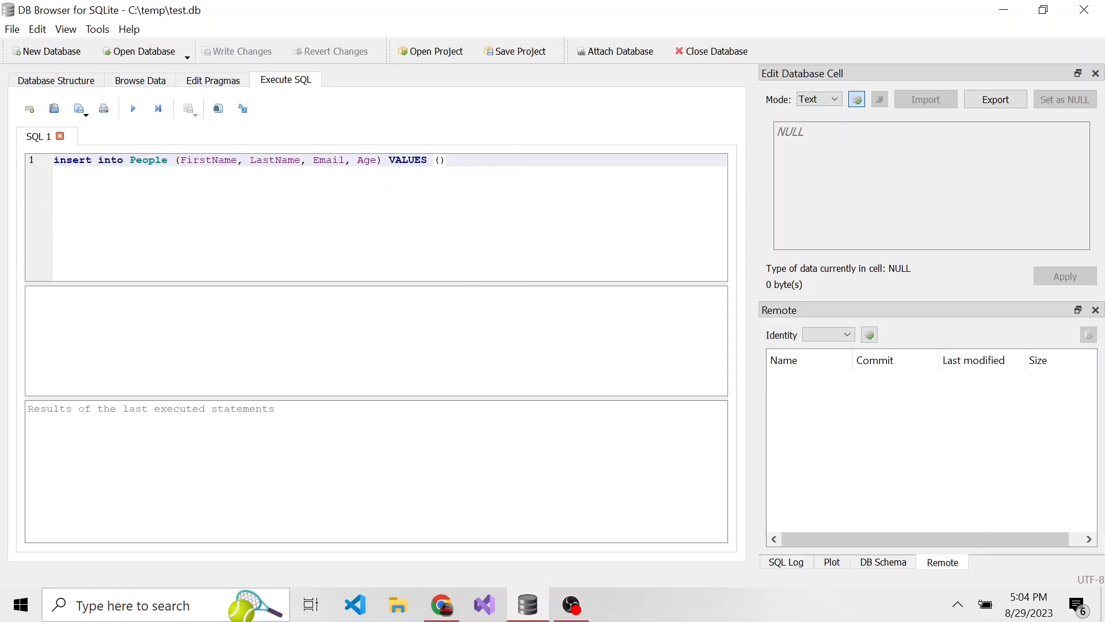
text("J)
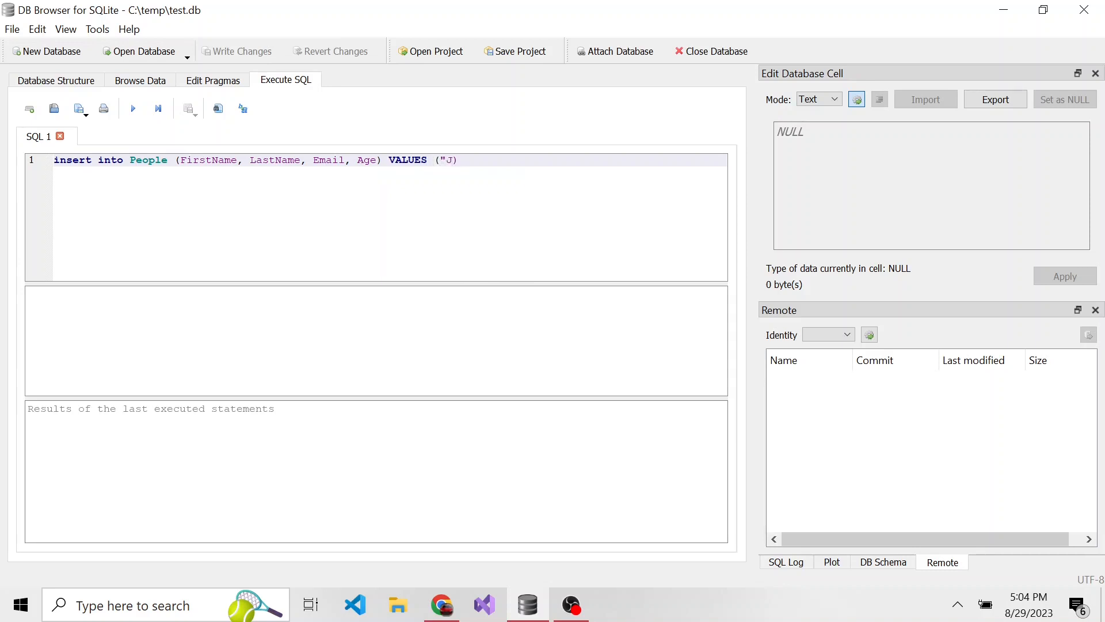
text(ohn", "Sm)
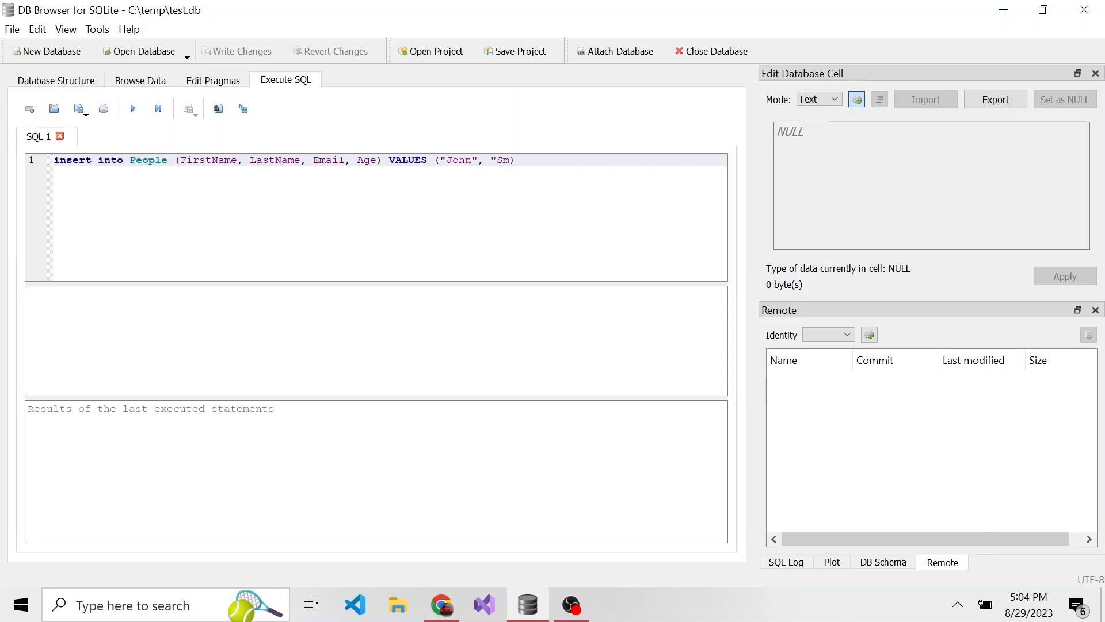
text(ith", ")
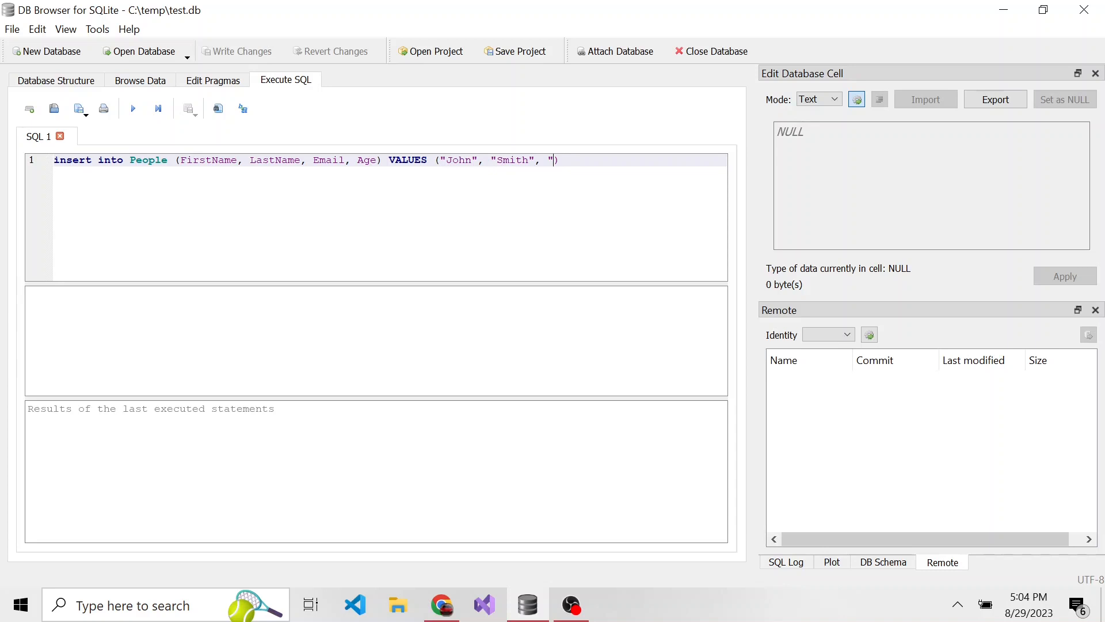
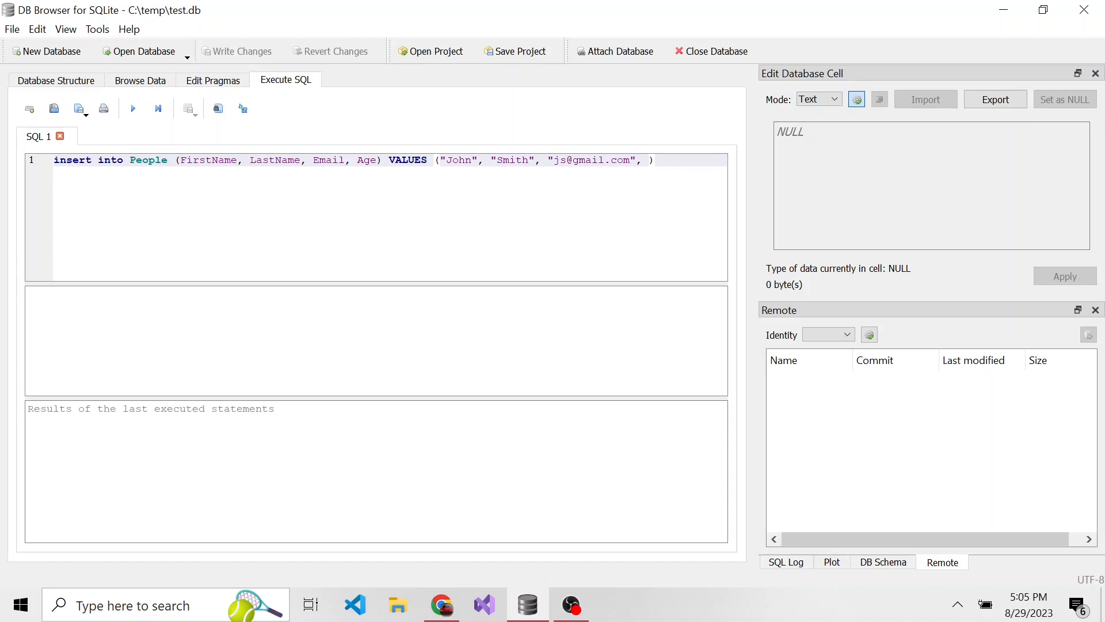
text(2)
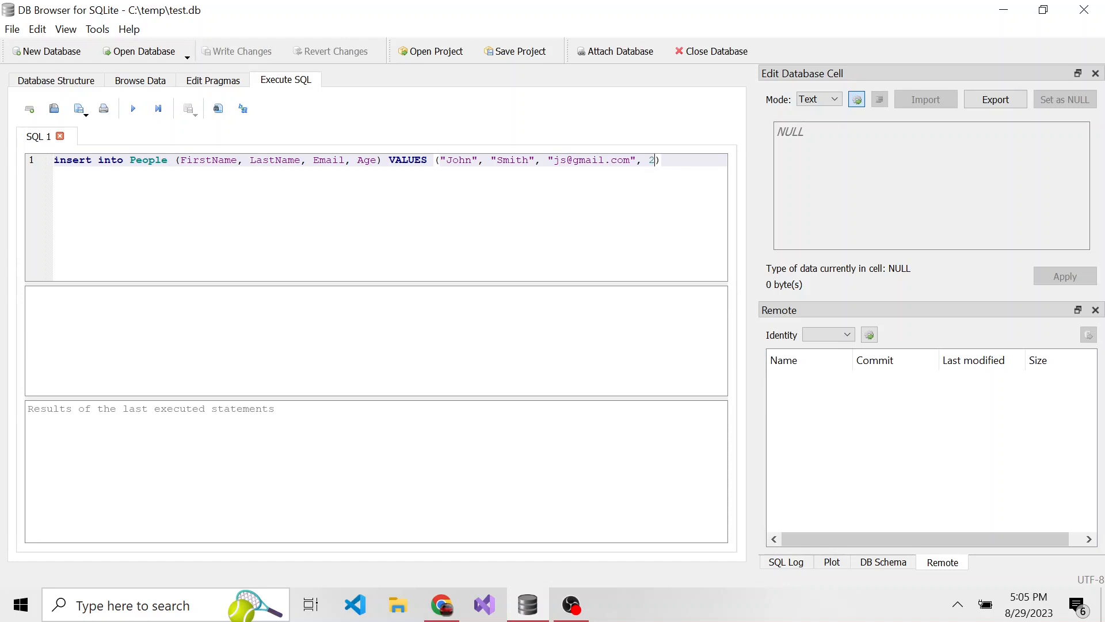
text(9)
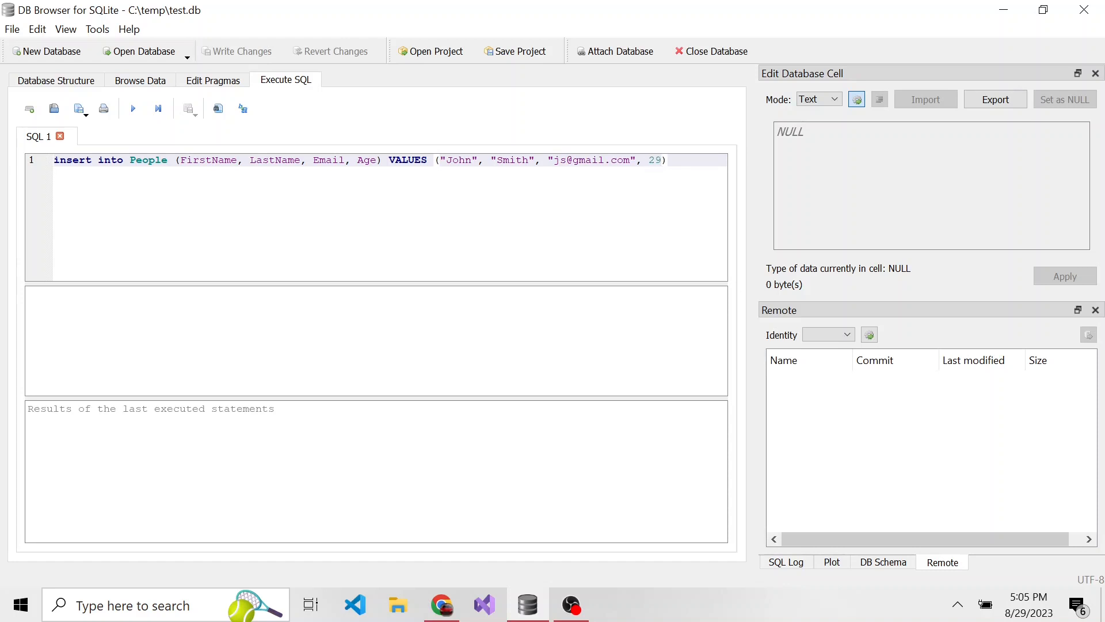
double_click(458, 160)
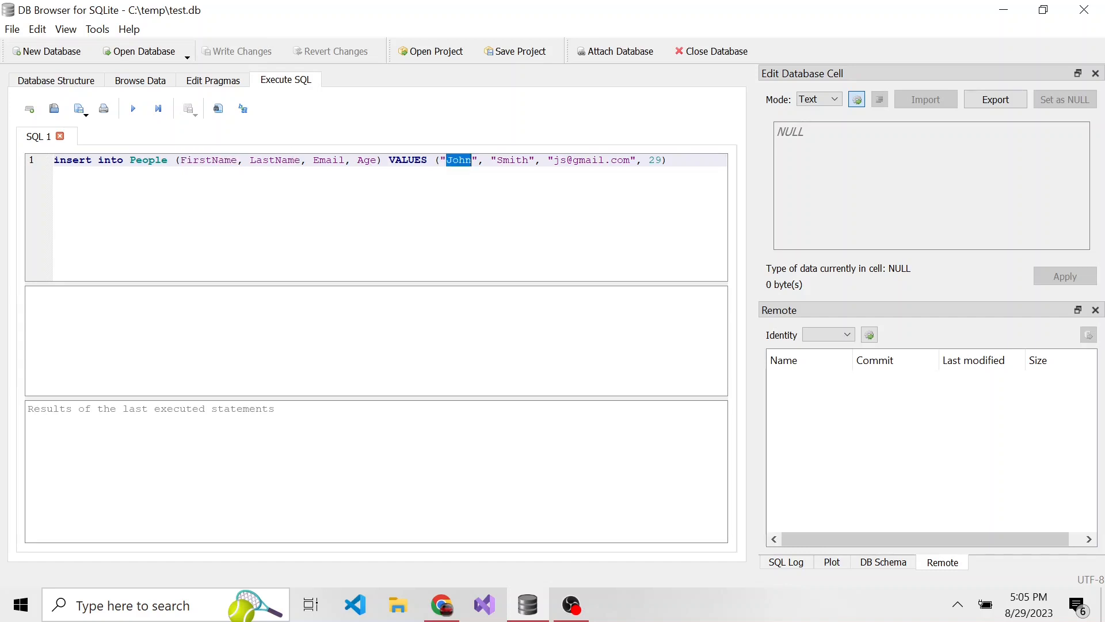
double_click(274, 160)
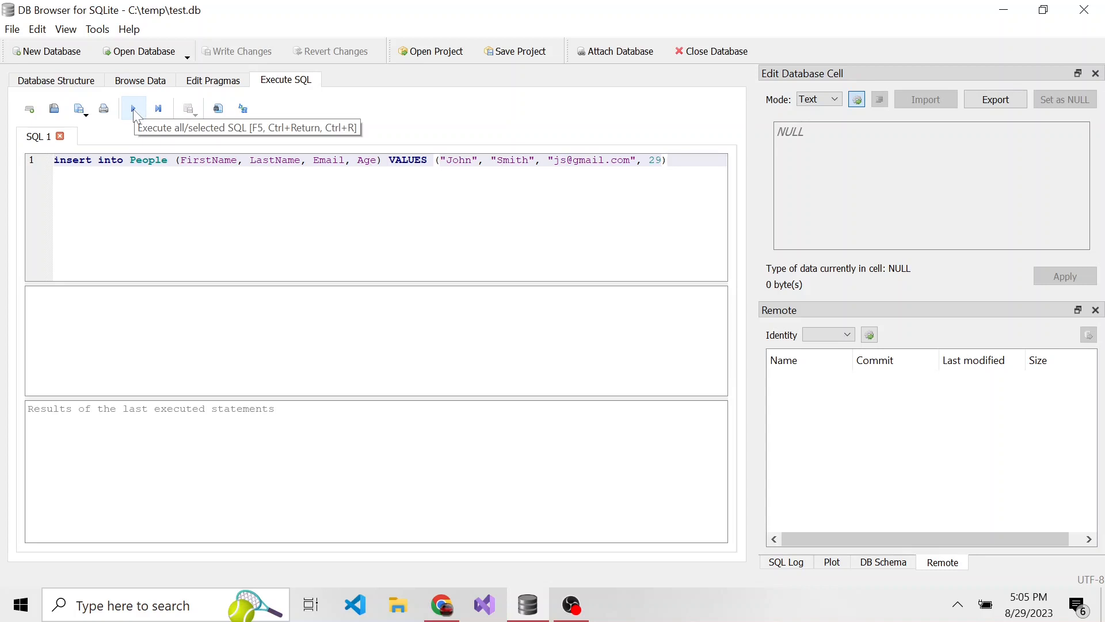
Step: Run the John Smith insert and confirm the new row in Browse Data
click(133, 108)
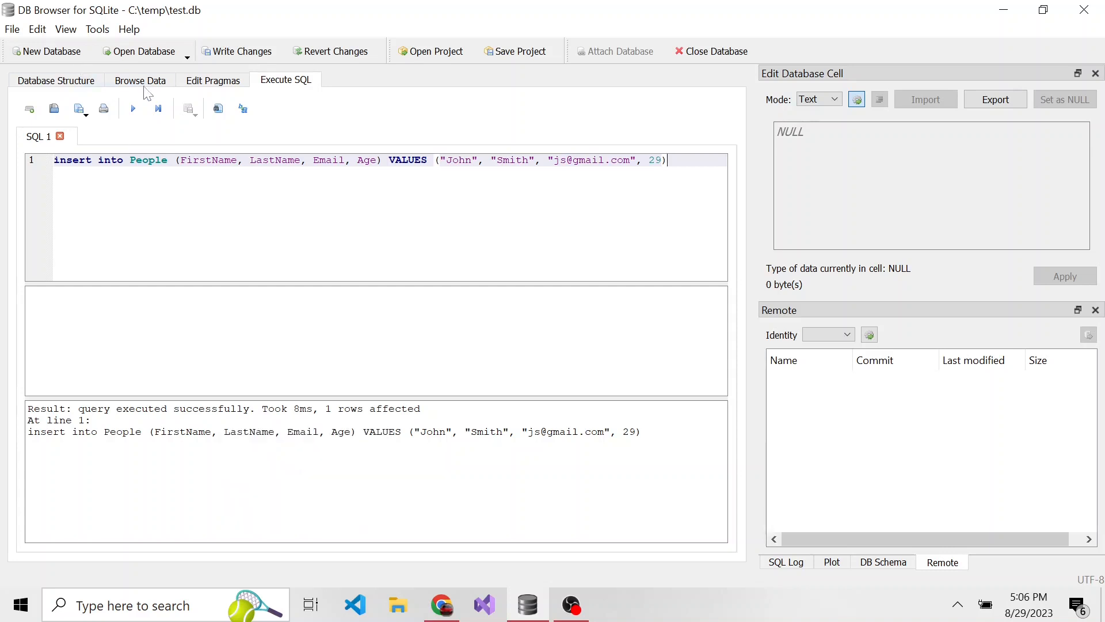
click(140, 79)
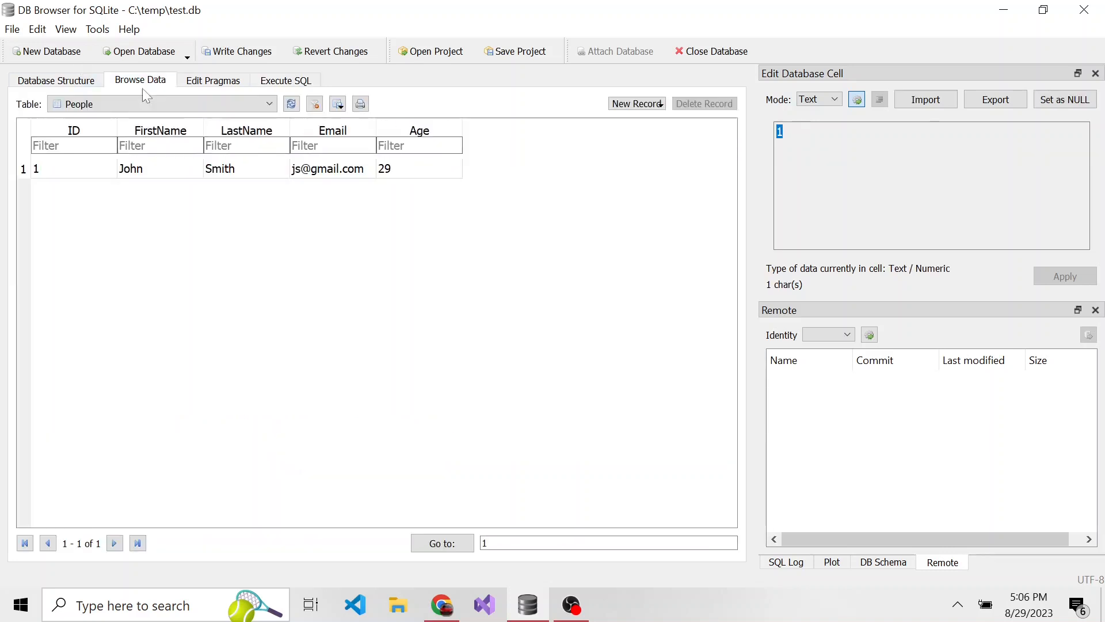
mouse_move(147, 175)
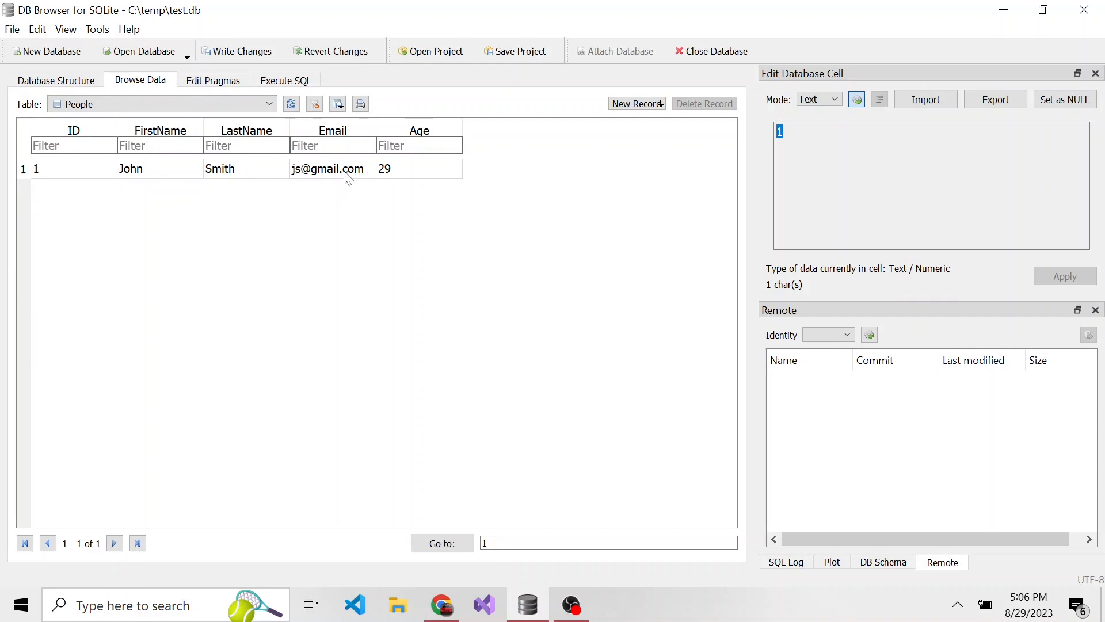
mouse_move(422, 176)
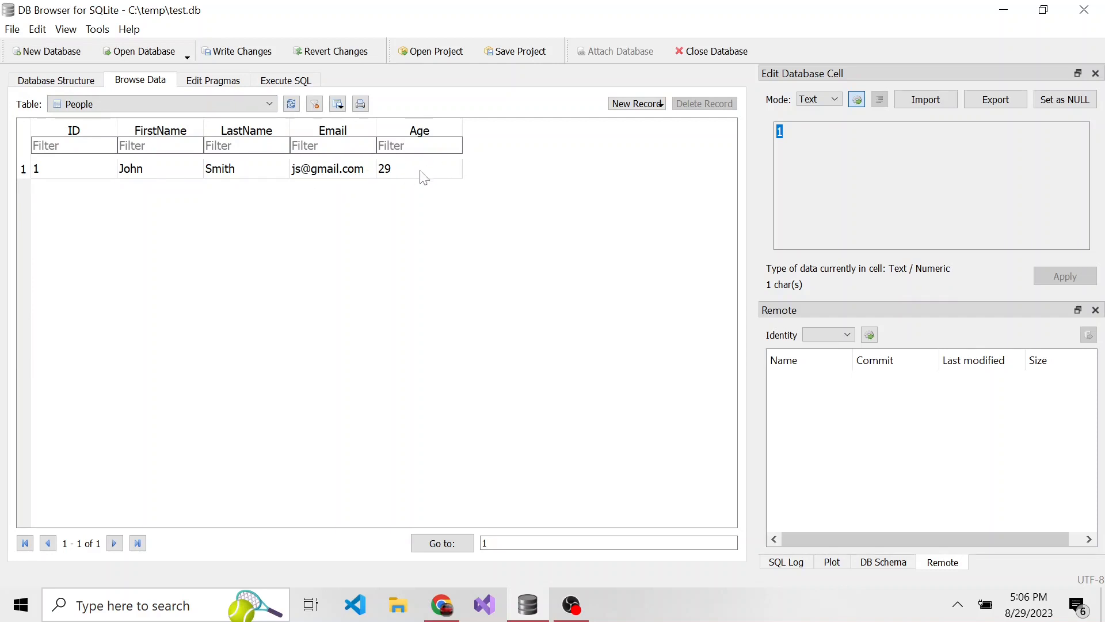
click(286, 81)
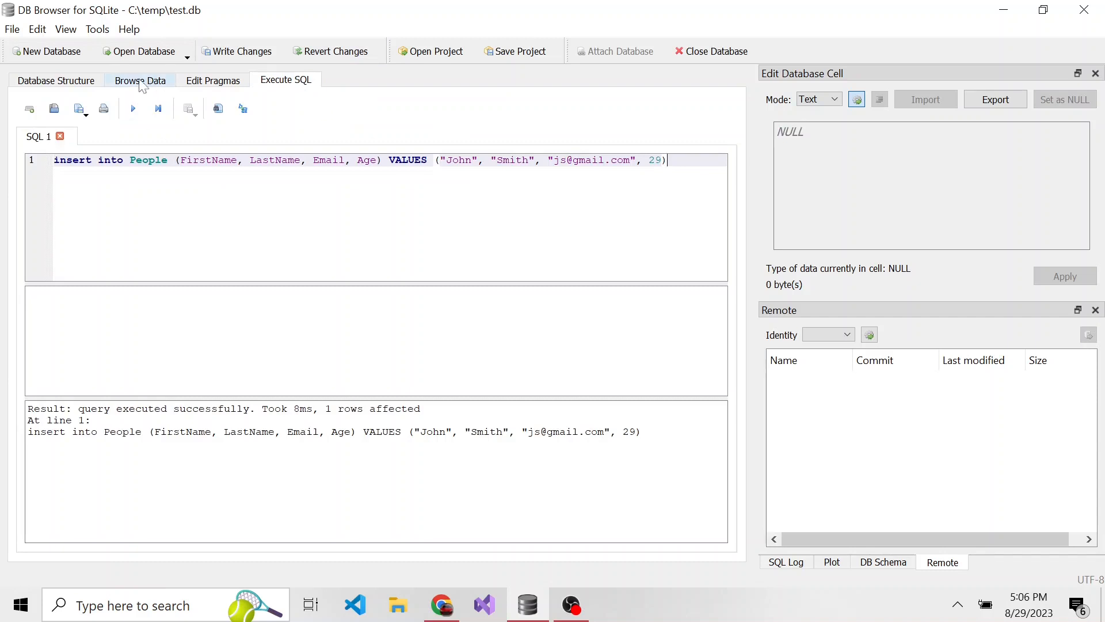
click(139, 79)
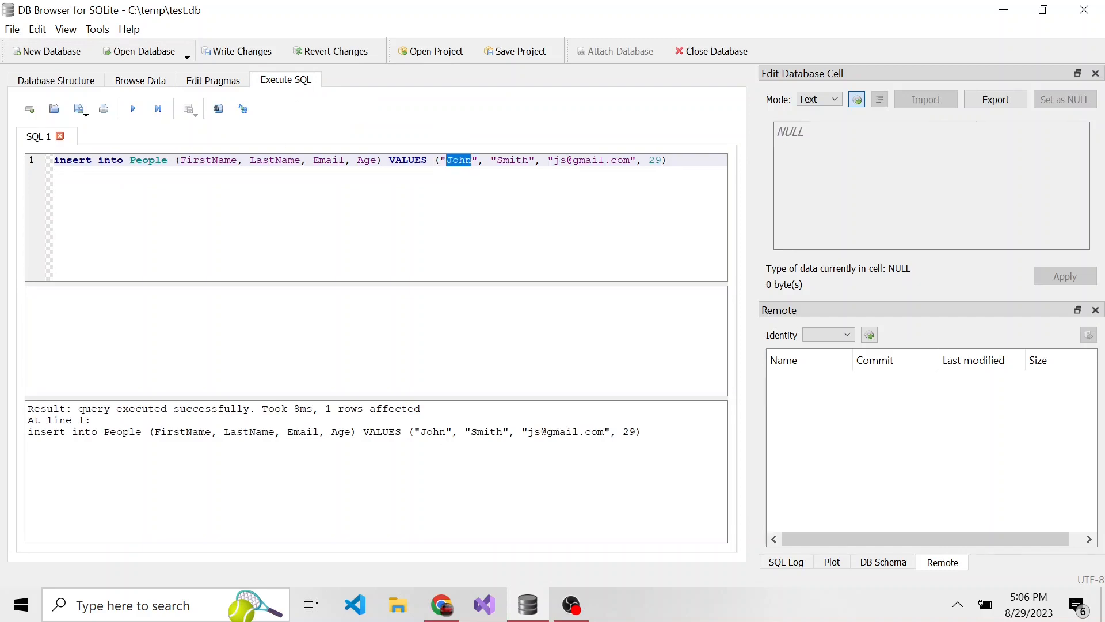
text(Sally)
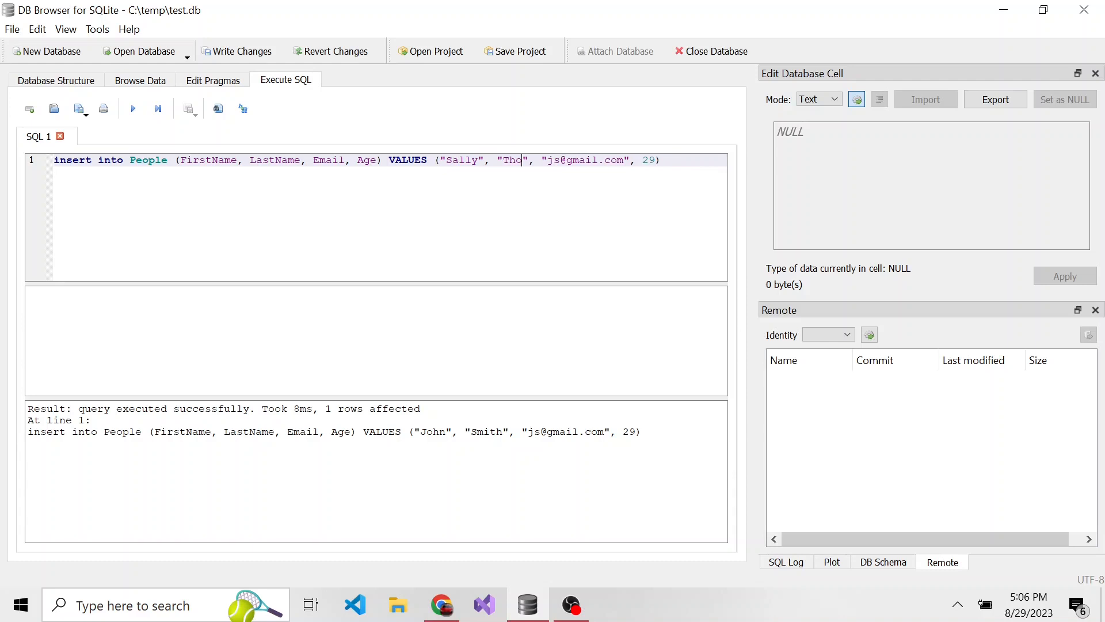
text(mas)
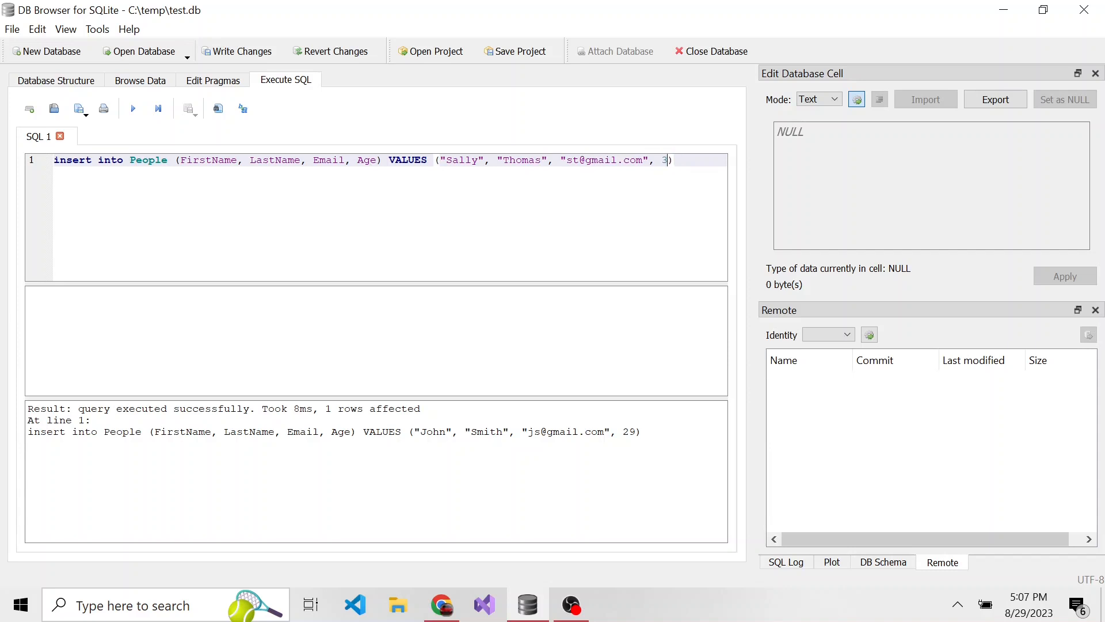
text(5)
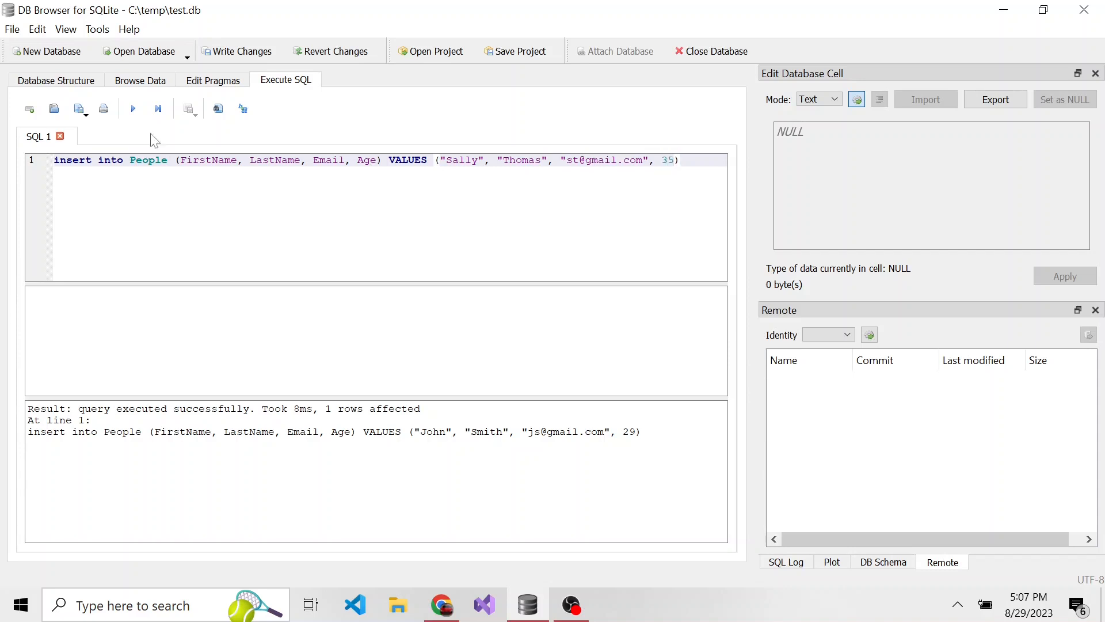
click(133, 108)
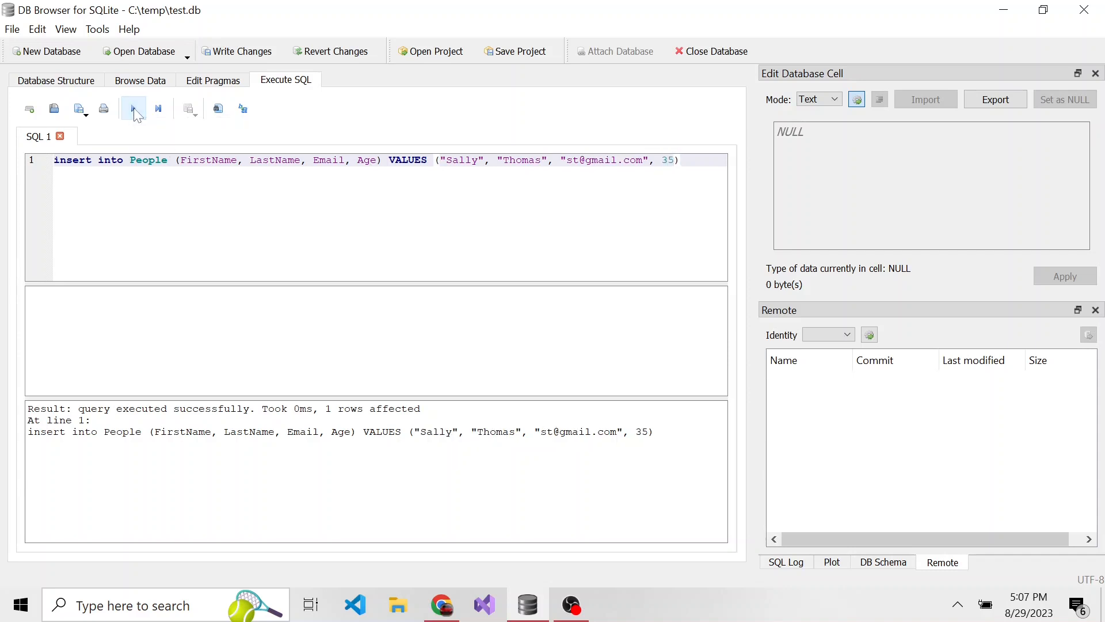
click(140, 80)
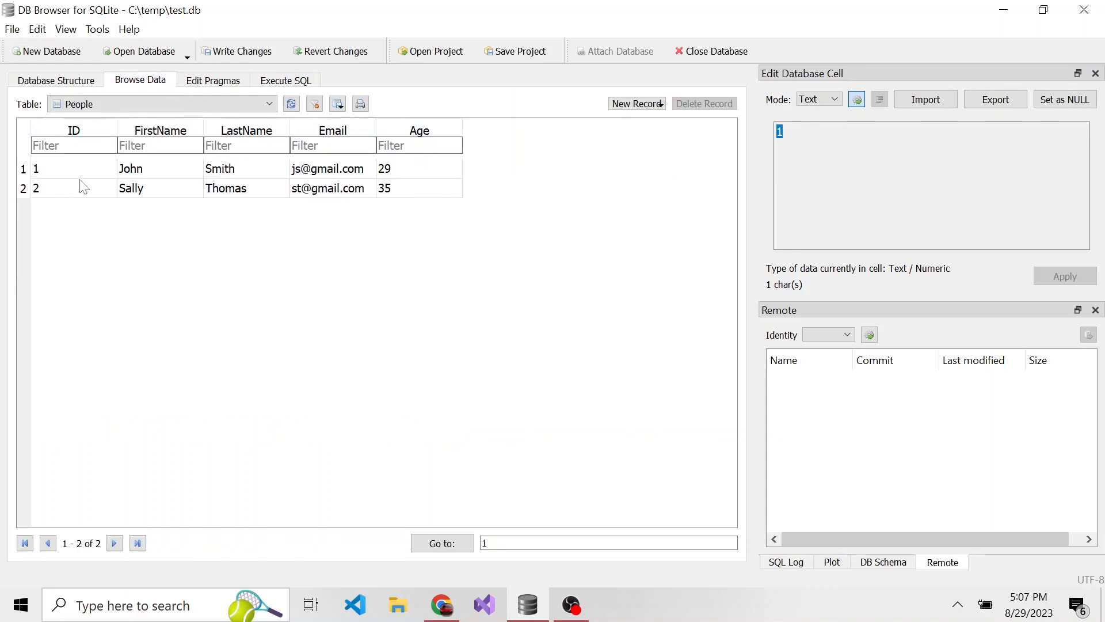
mouse_move(76, 195)
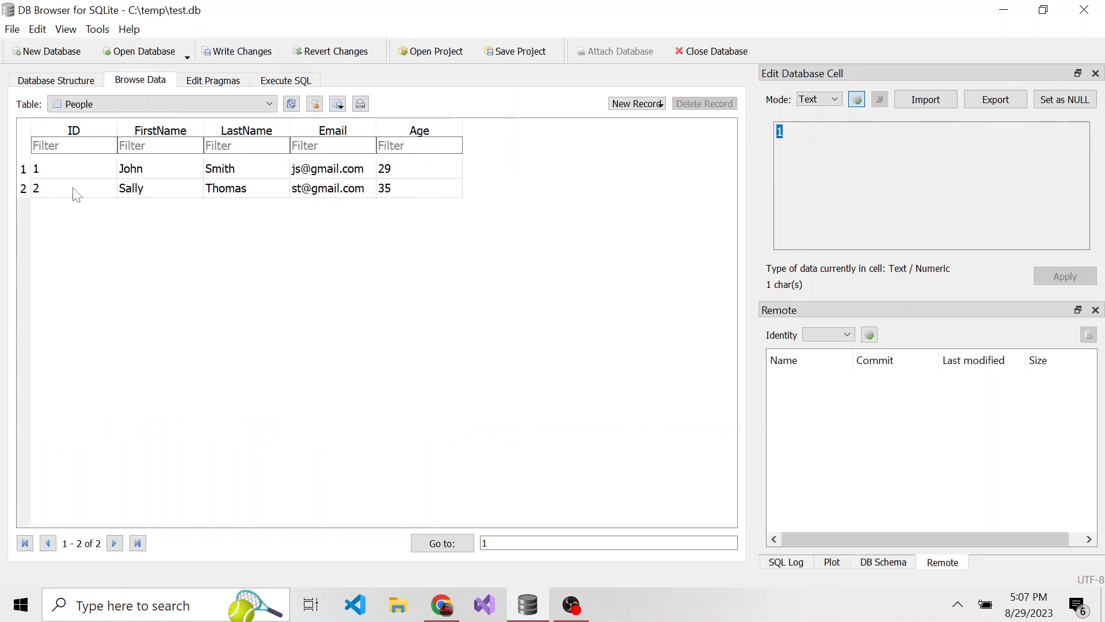